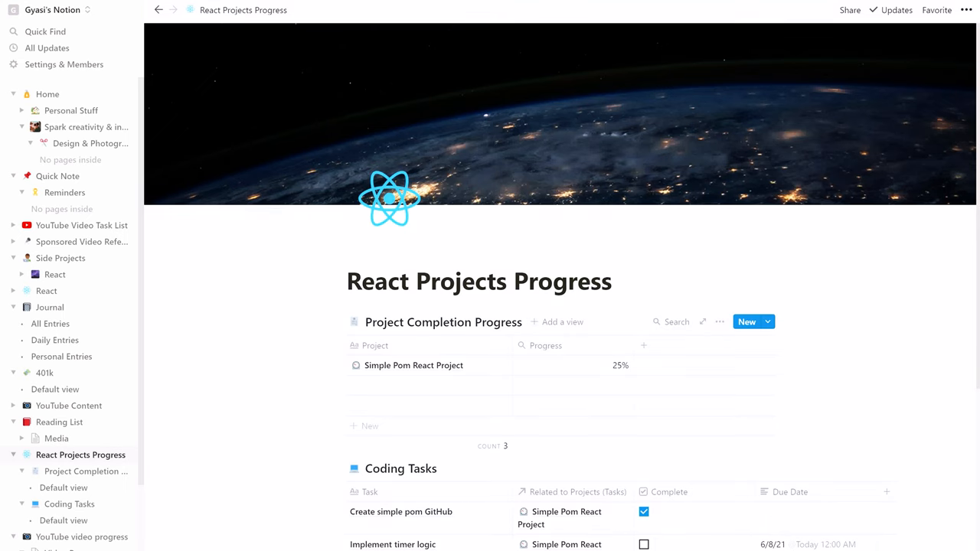
- Check which project the first coding task relates to, then dismiss the relation list
{"action": "scroll", "scroll_direction": "down", "scroll_amount": 3}
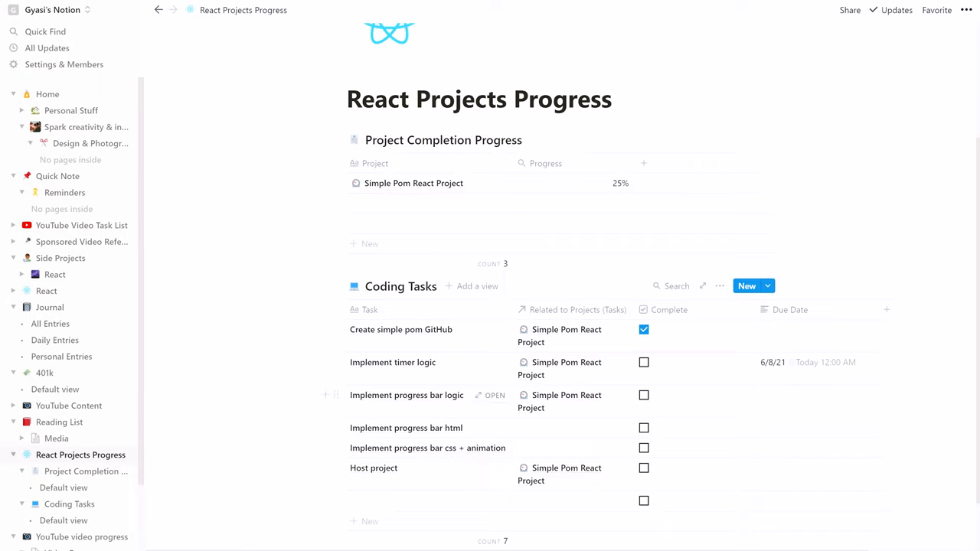
{"action": "mouse_move", "coordinate": [401, 329]}
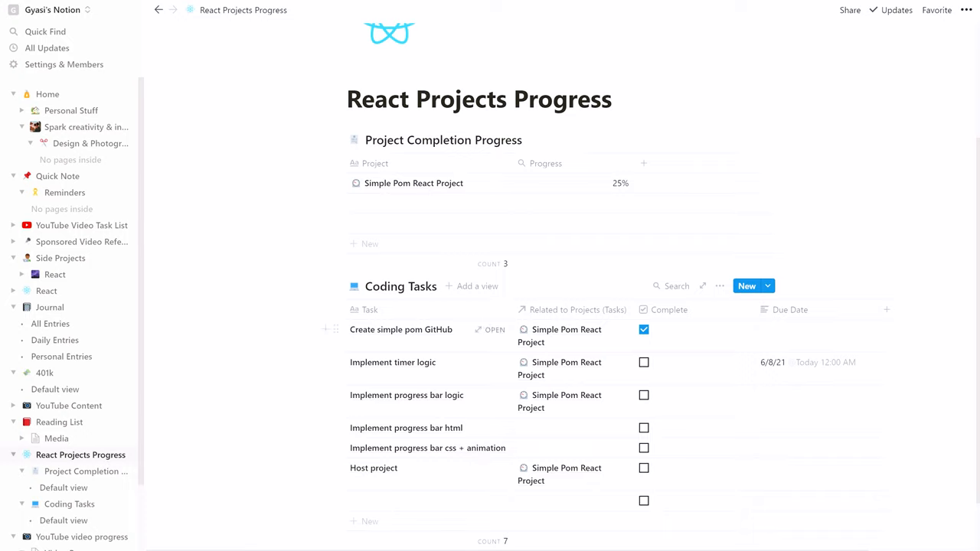
{"action": "left_click", "coordinate": [567, 335]}
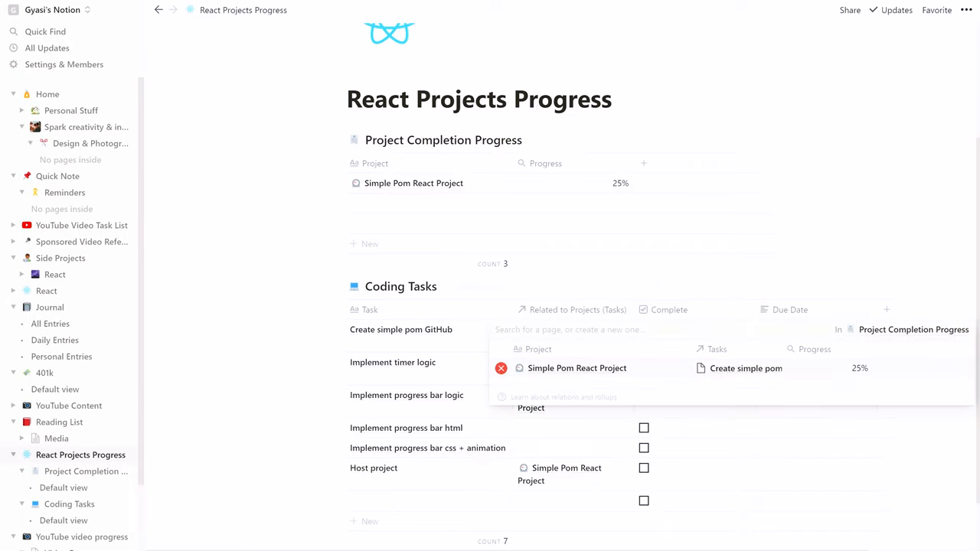
{"action": "left_click", "coordinate": [577, 367]}
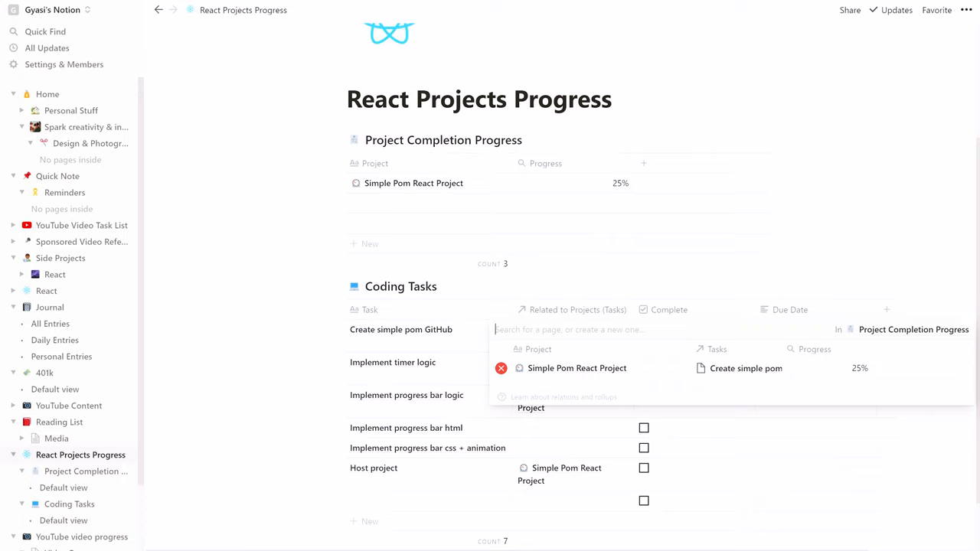
{"action": "left_click", "coordinate": [576, 368]}
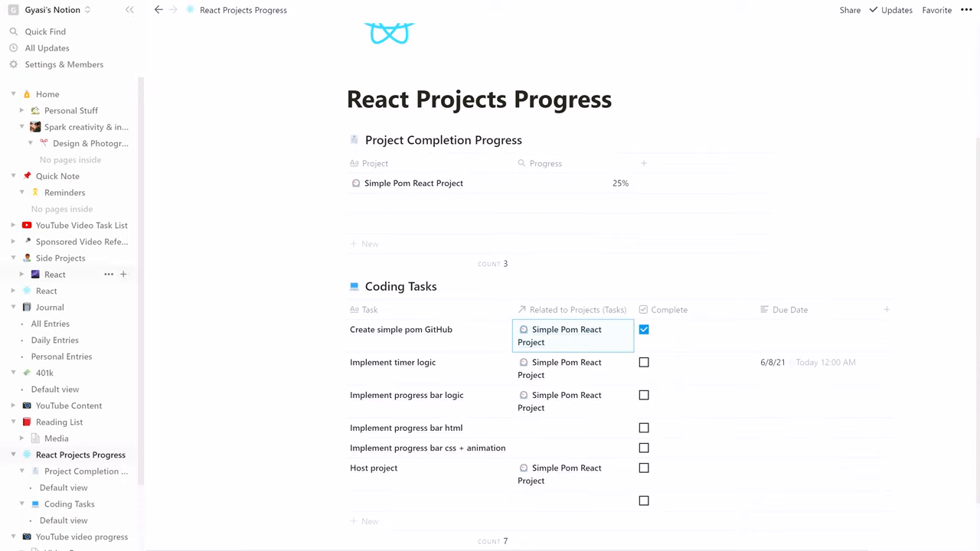
- From the sidebar's React side project, view its board and the Simple Pom card's details
{"action": "left_click", "coordinate": [22, 274]}
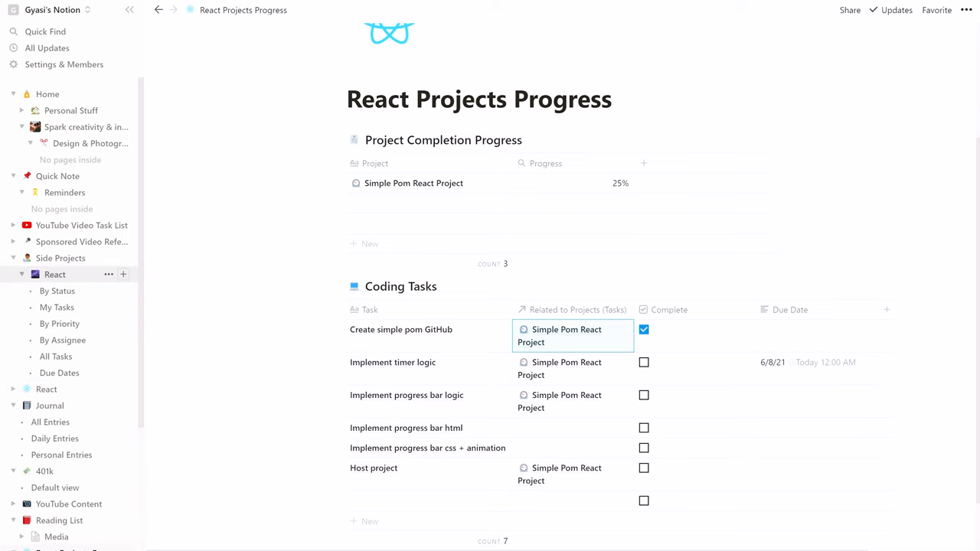
{"action": "left_click", "coordinate": [55, 274]}
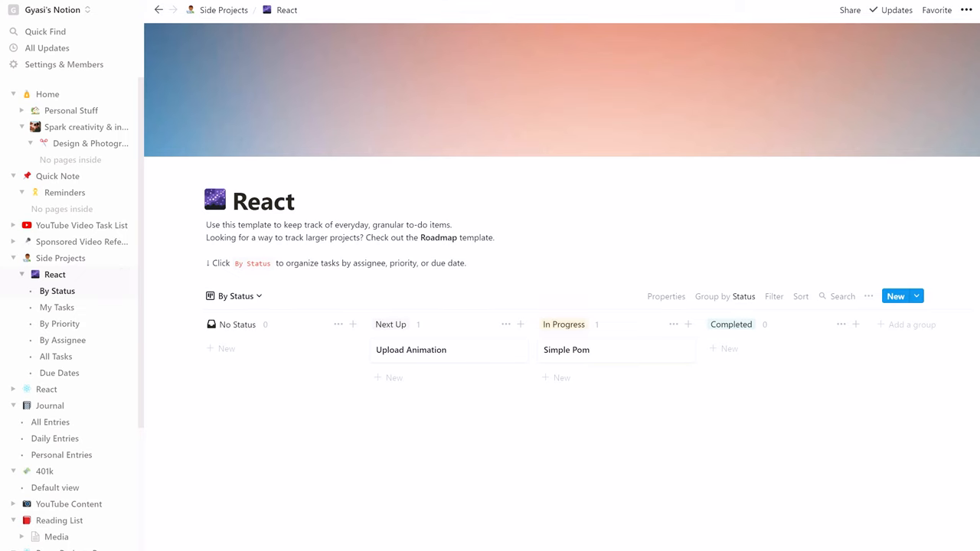
{"action": "left_click", "coordinate": [566, 349]}
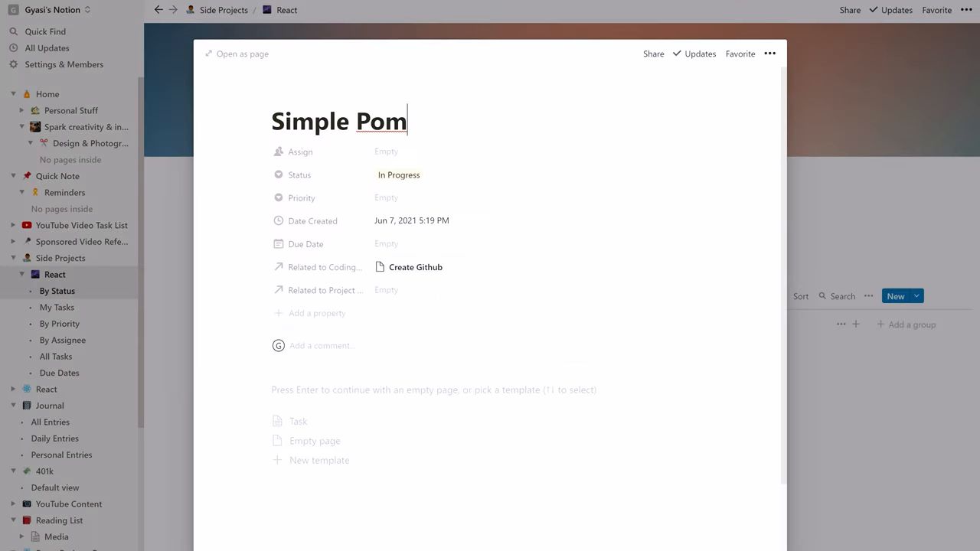